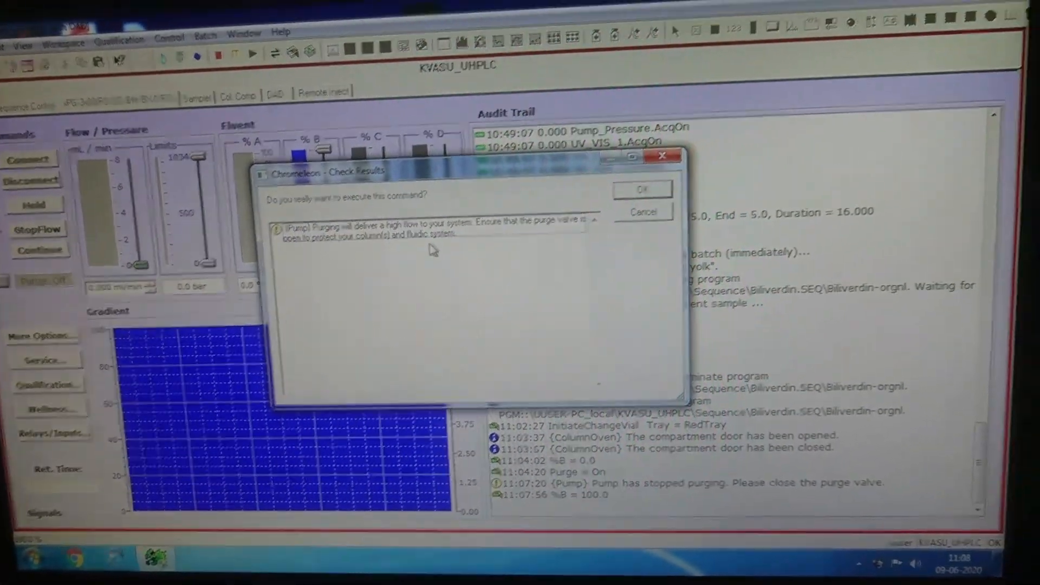
Step: Confirm the purge command in the Check Results dialog so the UHPLC pump purges
left_click(641, 189)
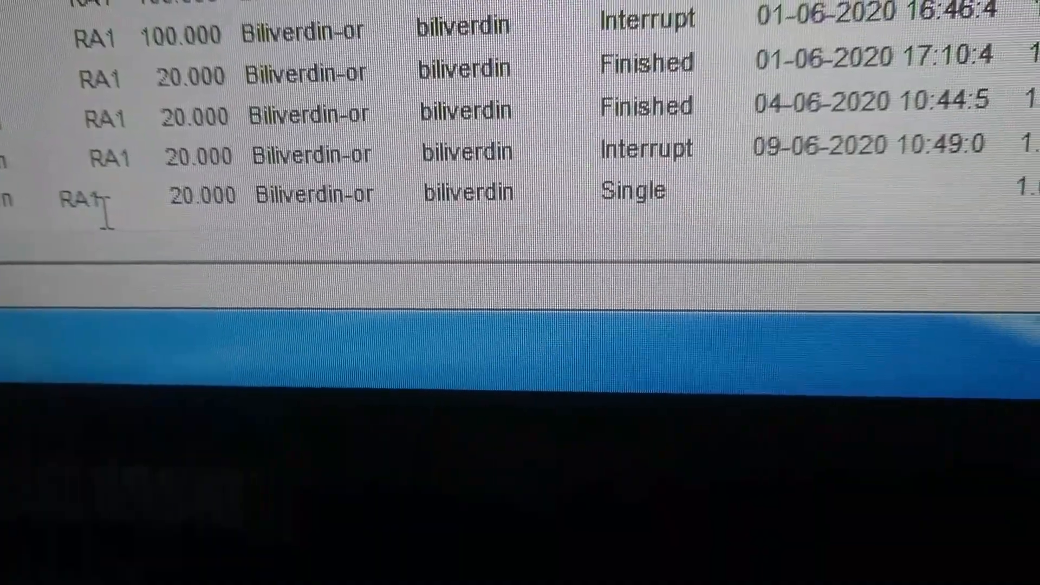
Step: Start the batch from the Batch menu's Start dialog so the sequence begins running
left_click(284, 86)
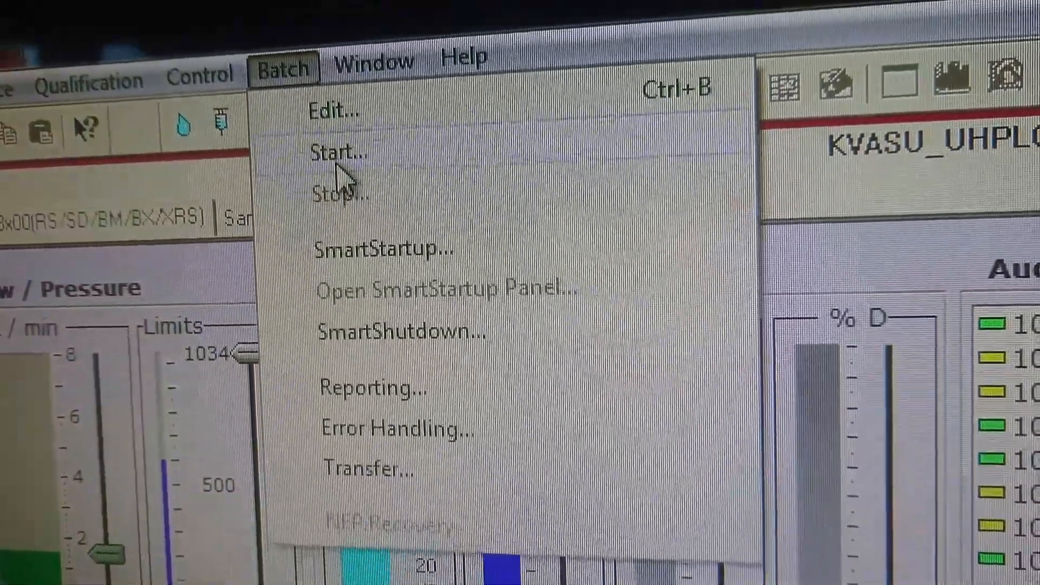
left_click(340, 152)
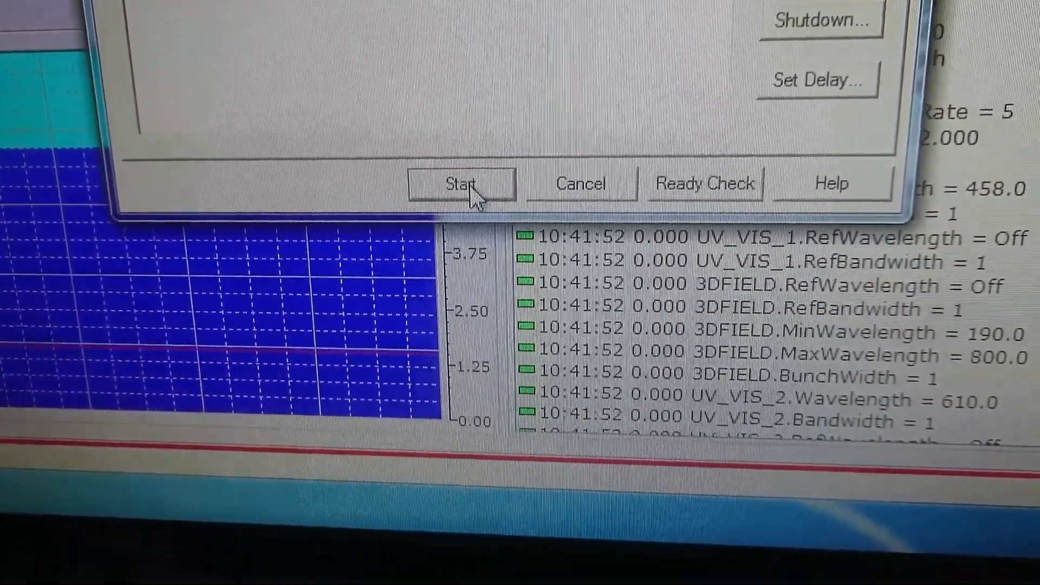
left_click(461, 183)
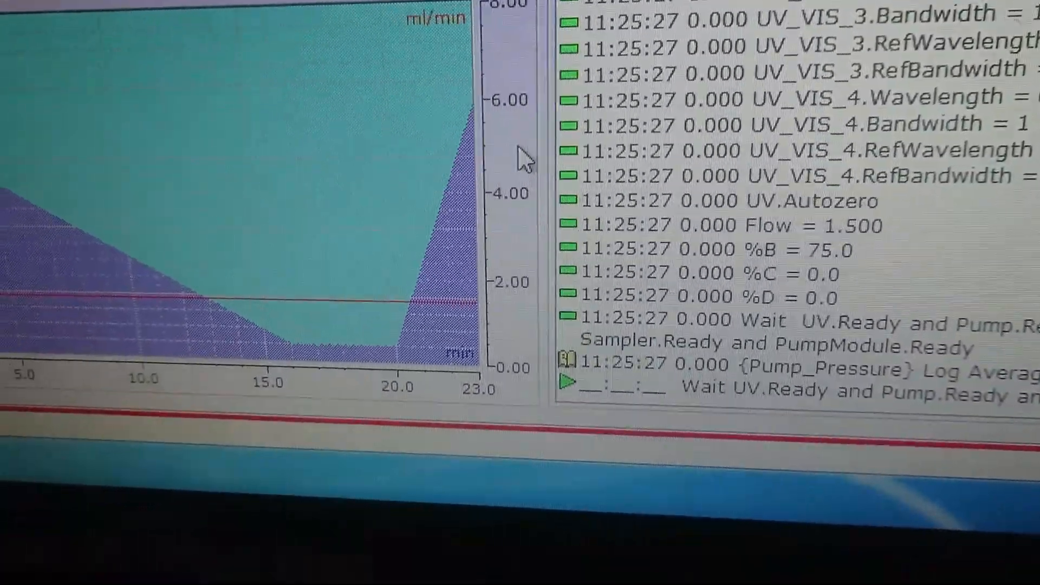